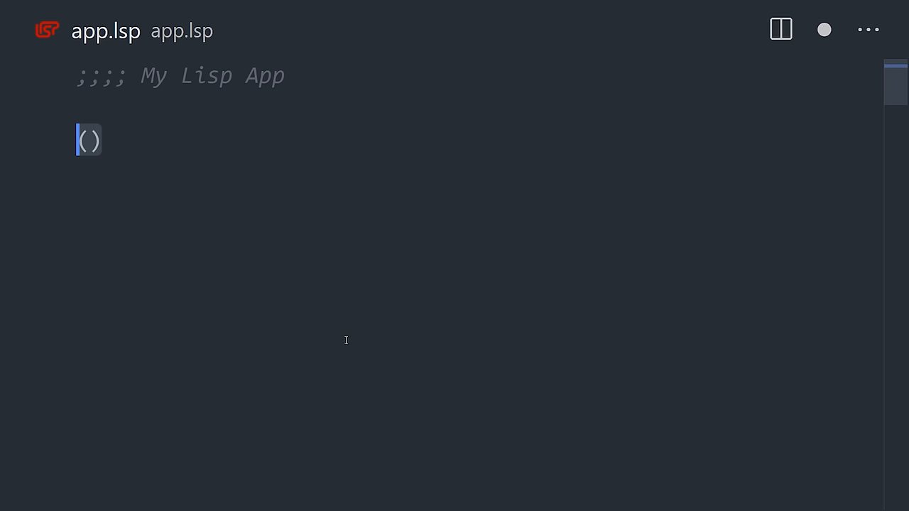
Step: Type (atom 23.5), (list 1 2 3), (format t "Hi Mom") and (print "Hola Mamá")
text(atom 23.5)
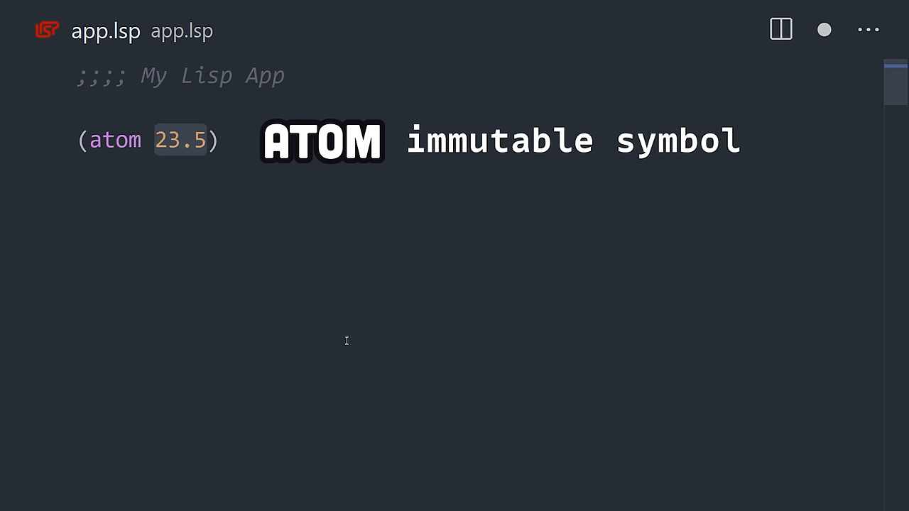
text((list 1 2 3))
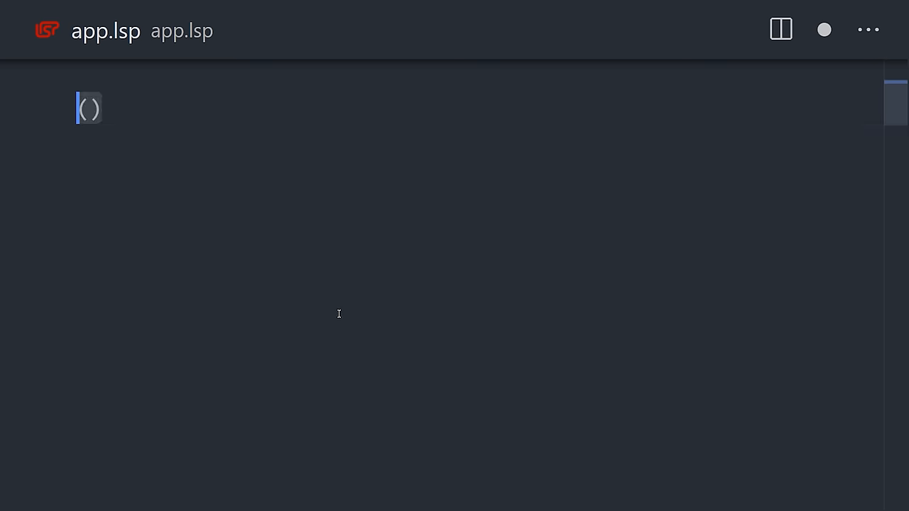
text(format t)
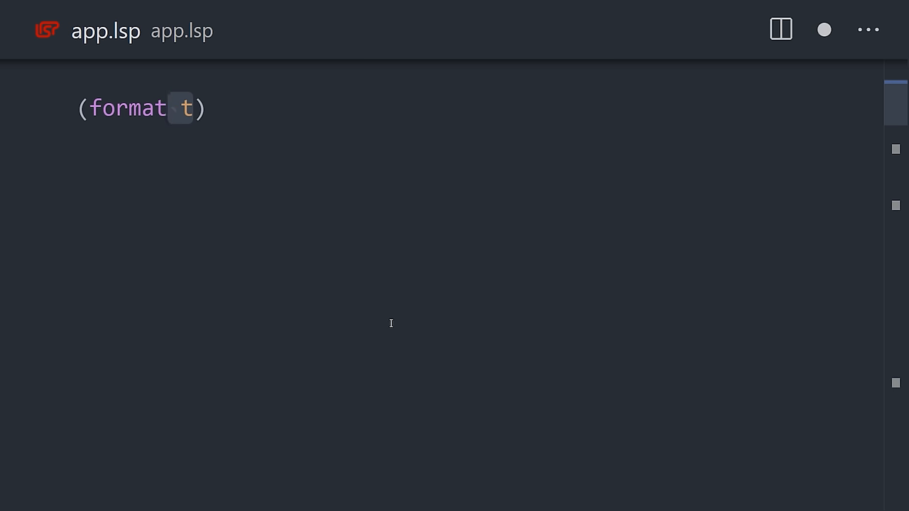
text("Hi Mom")
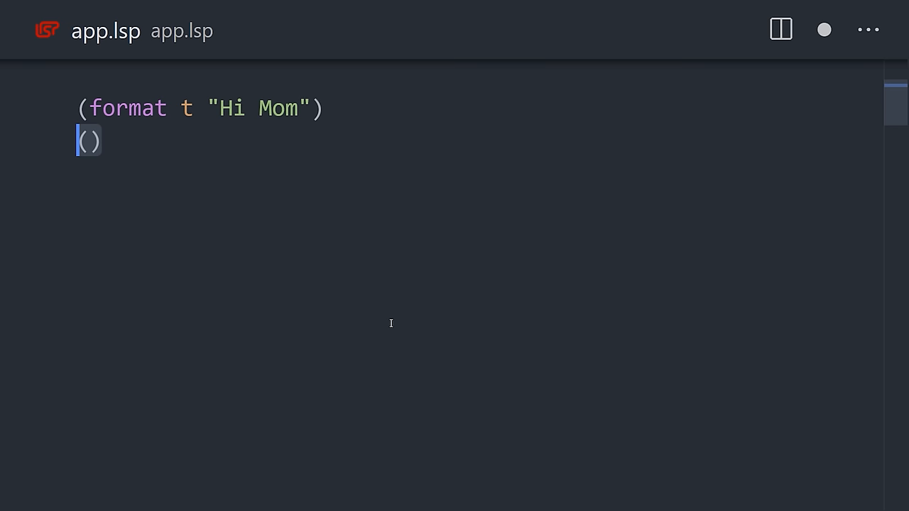
text((print "Hola Mamá"))
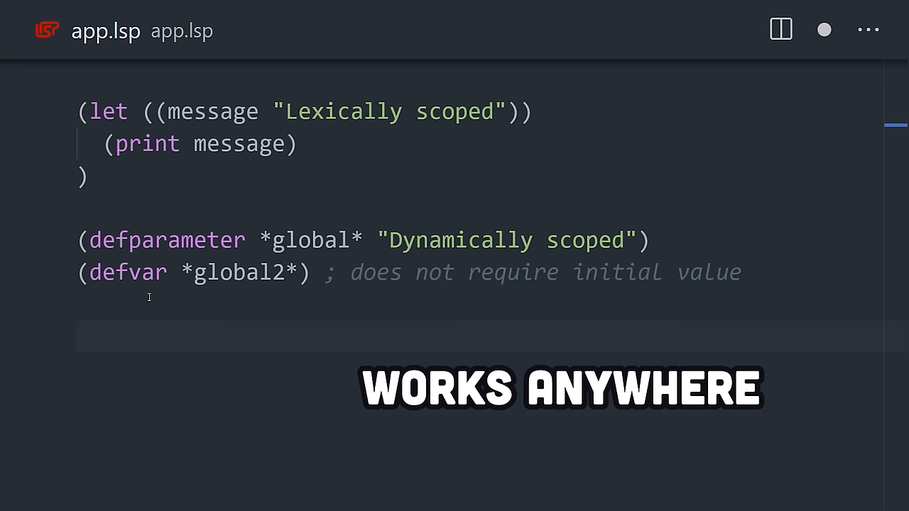
Step: Add (print *global*) after the let block and global variable definitions
text((print *global*))
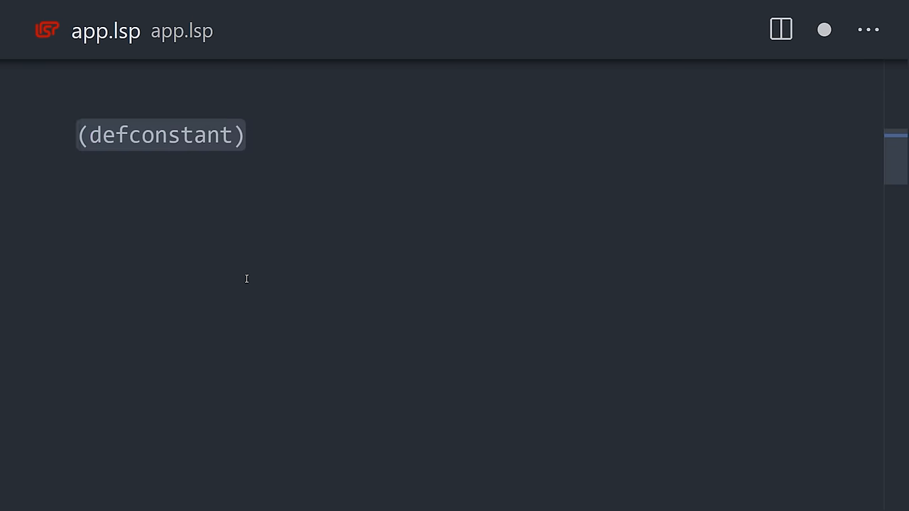
Step: Set PI to 3.141592 and start circum-size(rad) with its docstring and (* 2 PI
text(PI 3.141592)
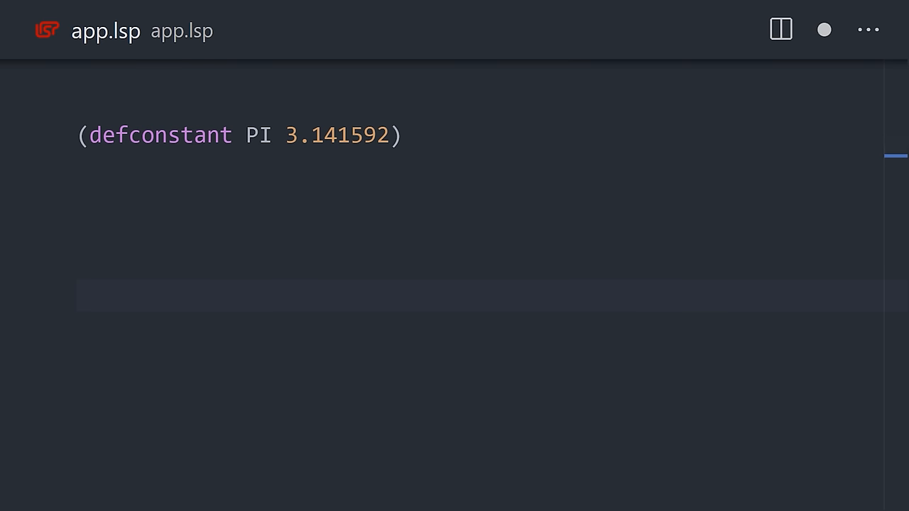
text((defun))
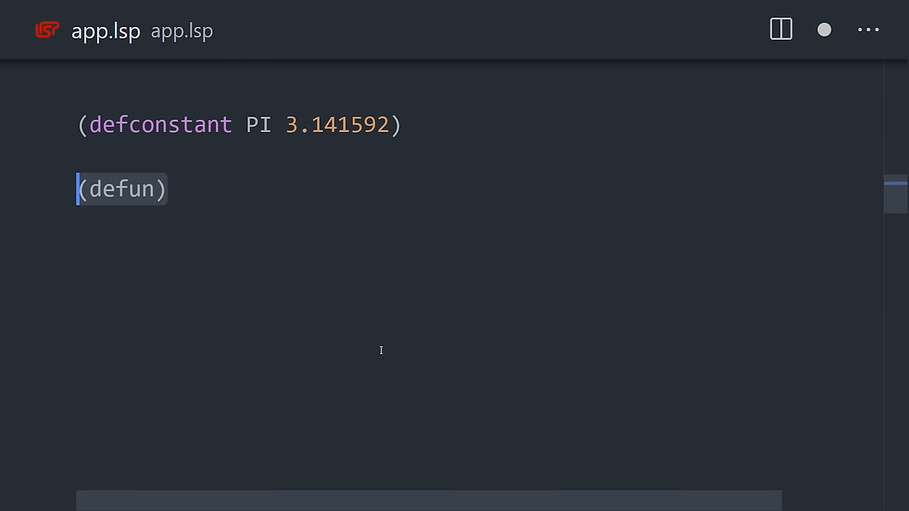
text(circum-size(rad))
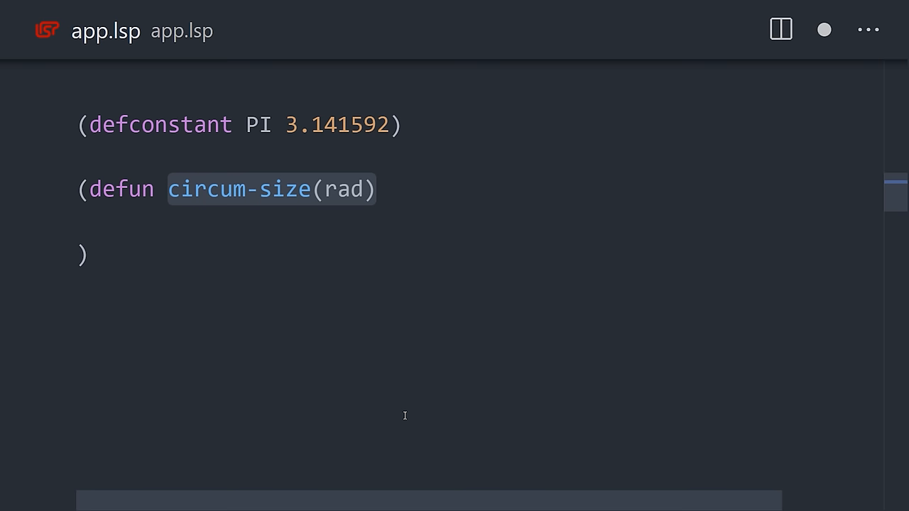
click(169, 189)
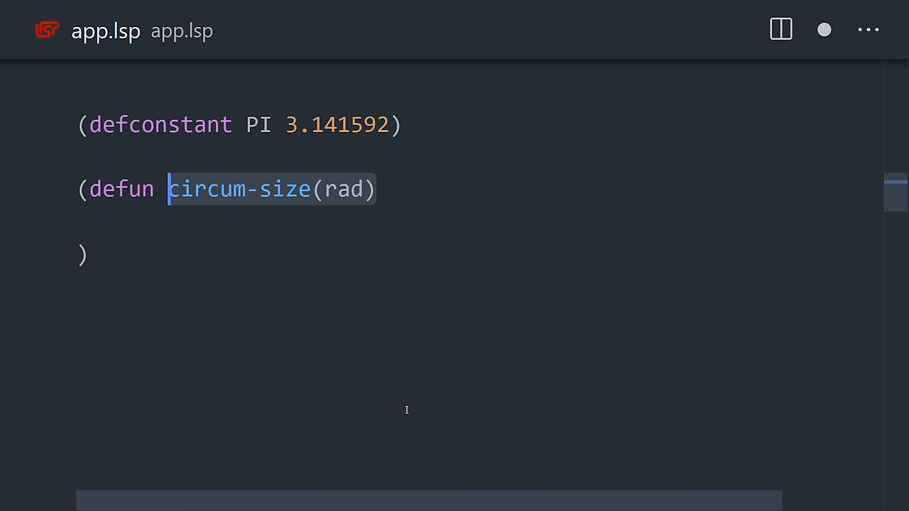
text("Print the circumference of a circle")
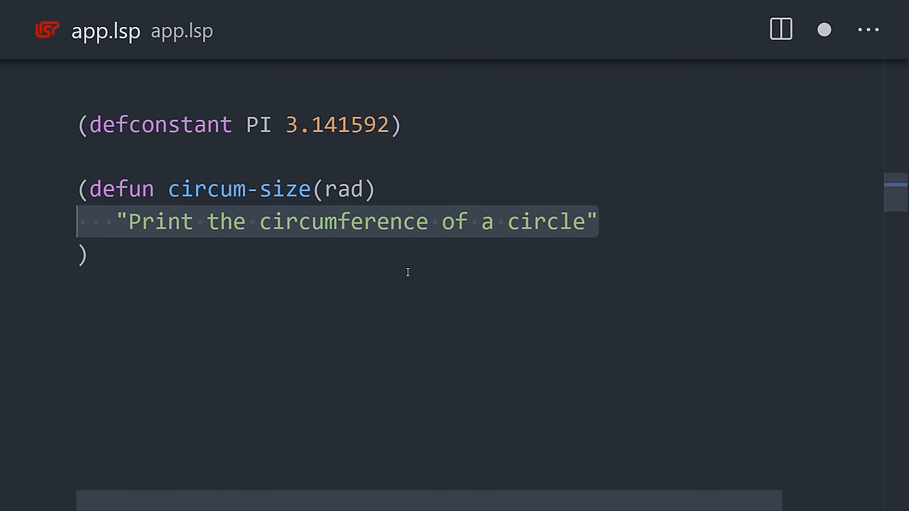
text((*))
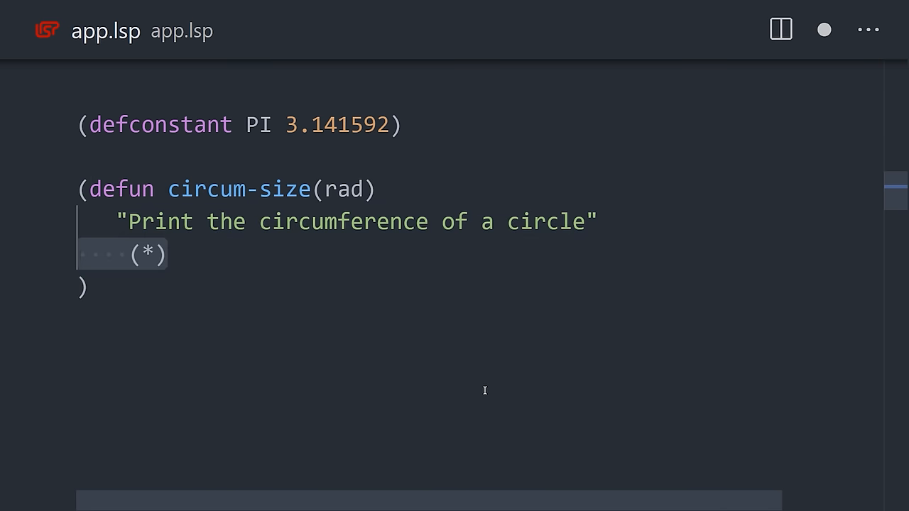
text(2 PI rad)
click(173, 350)
text((list 5 10 20 )
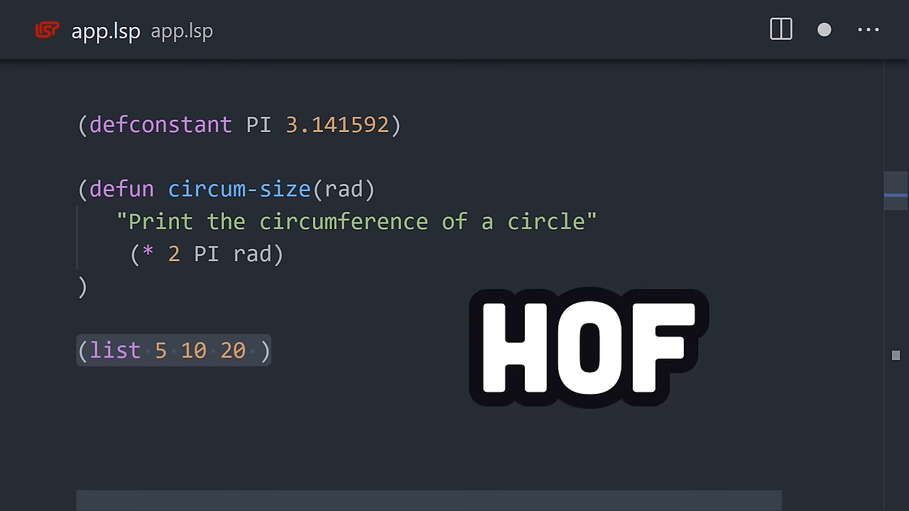
Step: Close the (* 2 PI rad) expression and write a loop from 0 to 69 by 3
text())
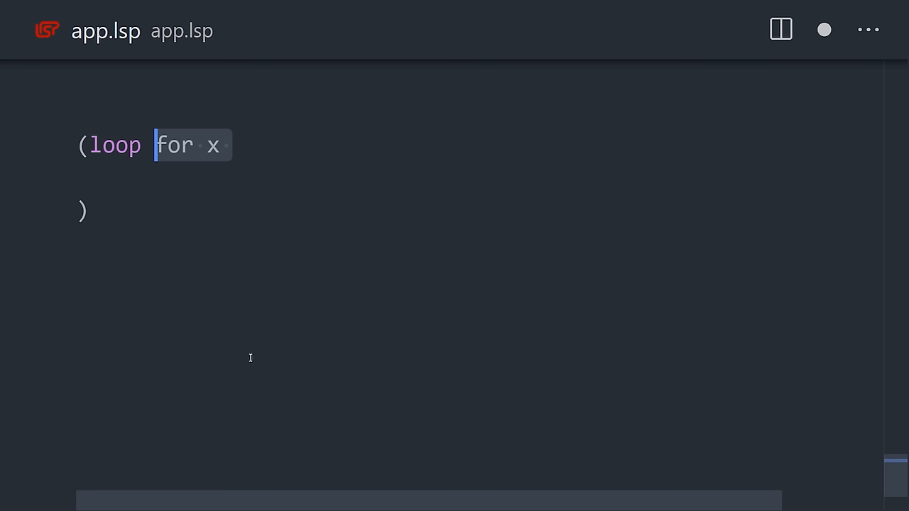
text(from 0 to 69 by 3)
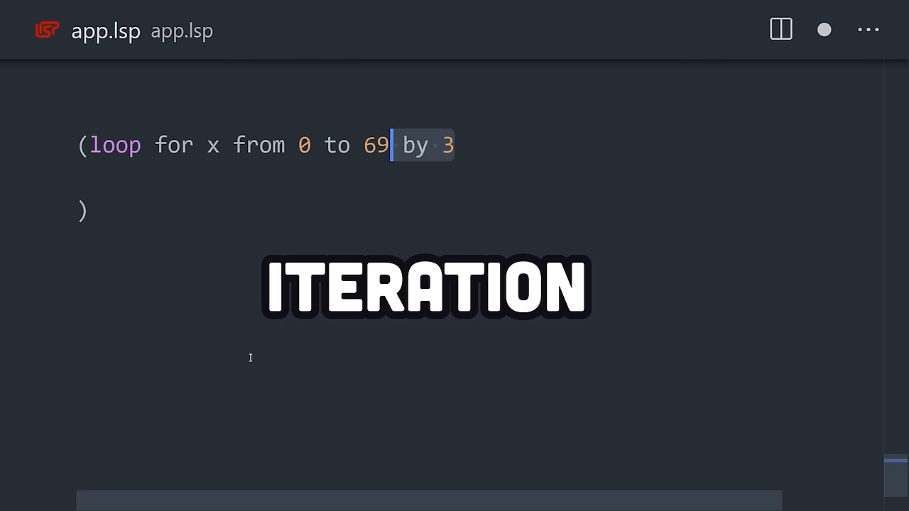